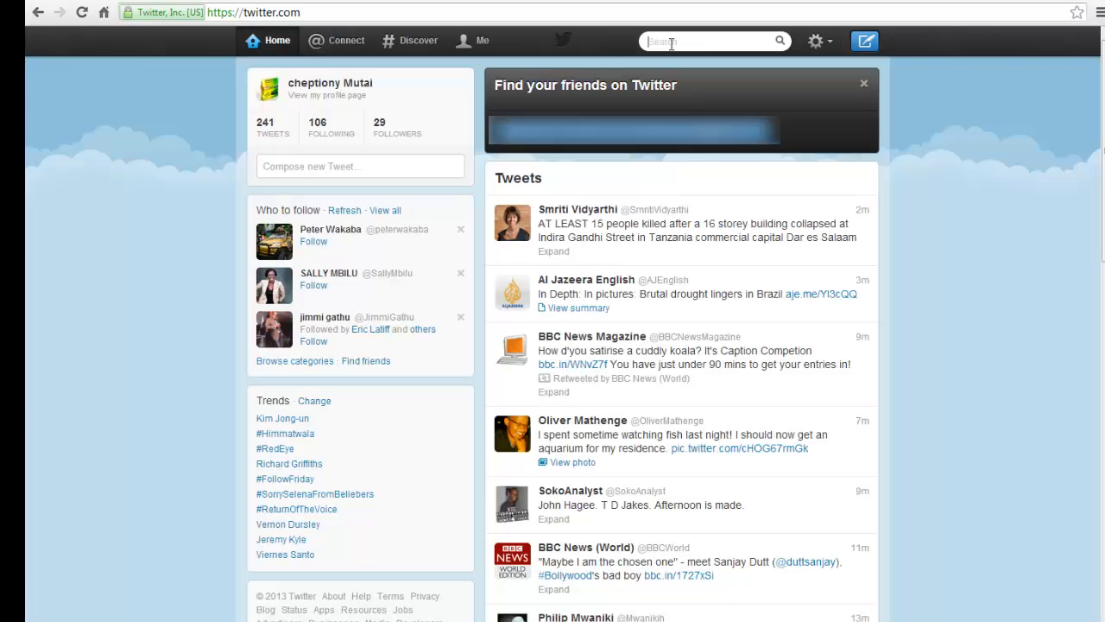
Enter the query "court proceedings" into the Twitter search box, correcting a typo.
type("le")
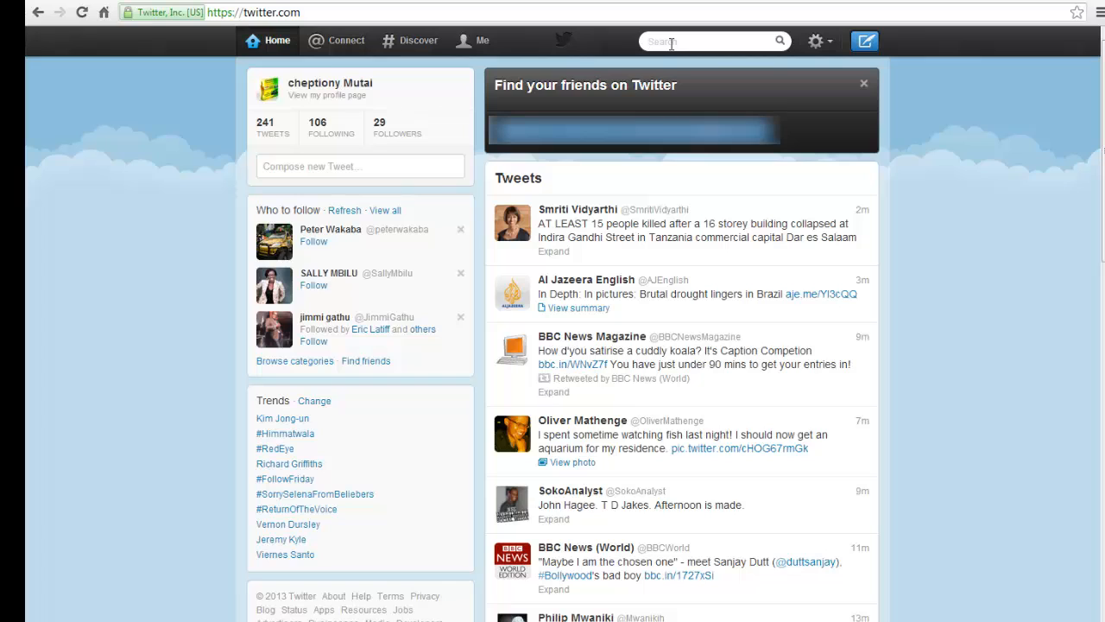
type("court proce")
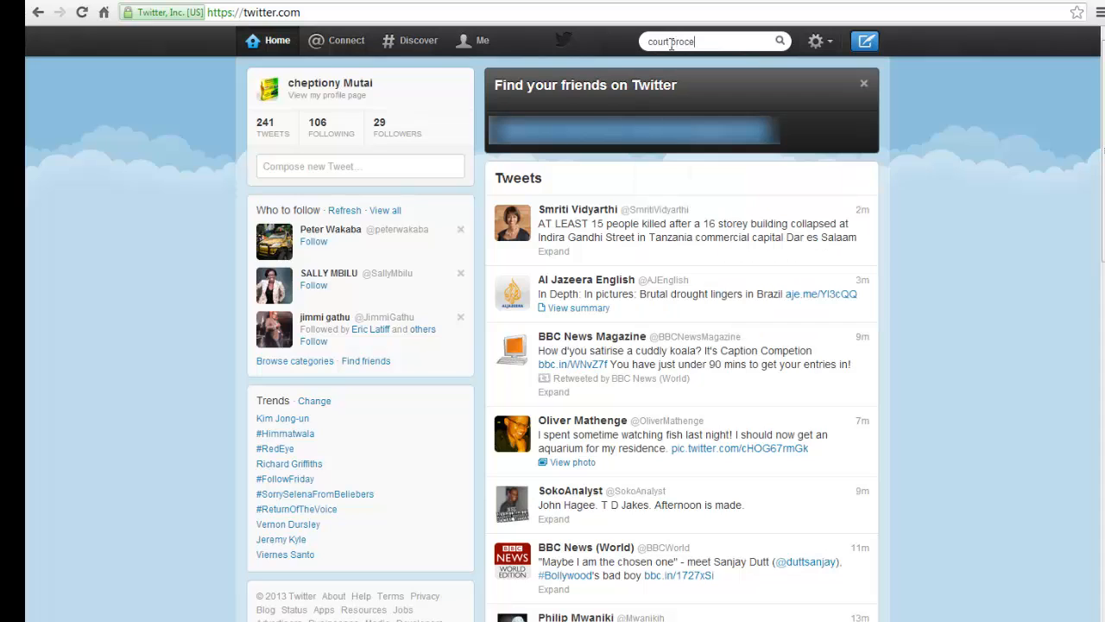
key("BackSpace")
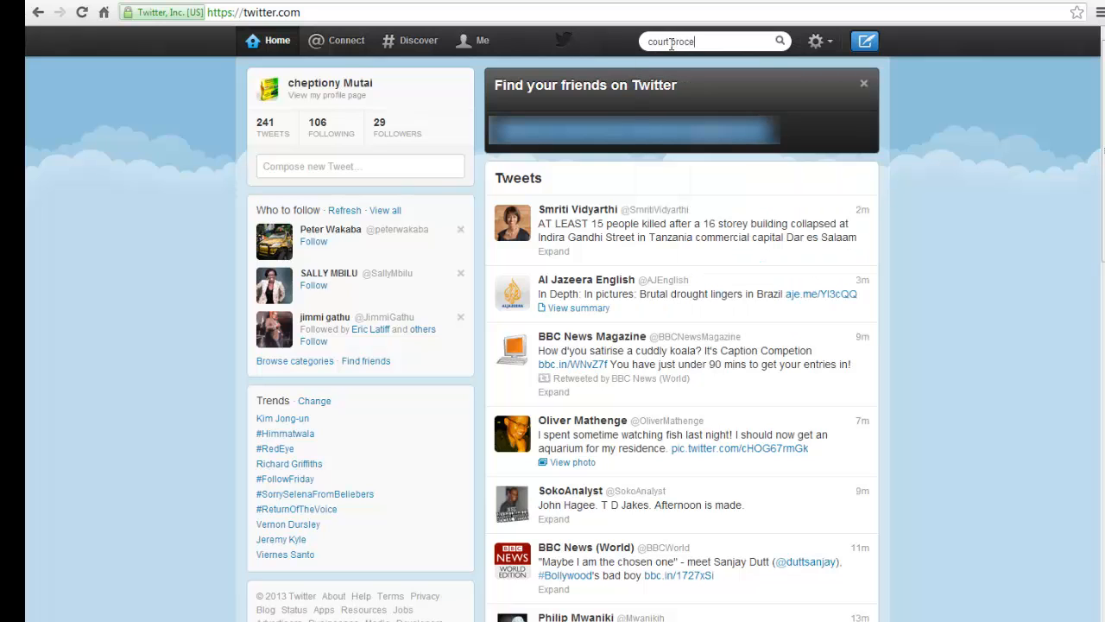
type("edings")
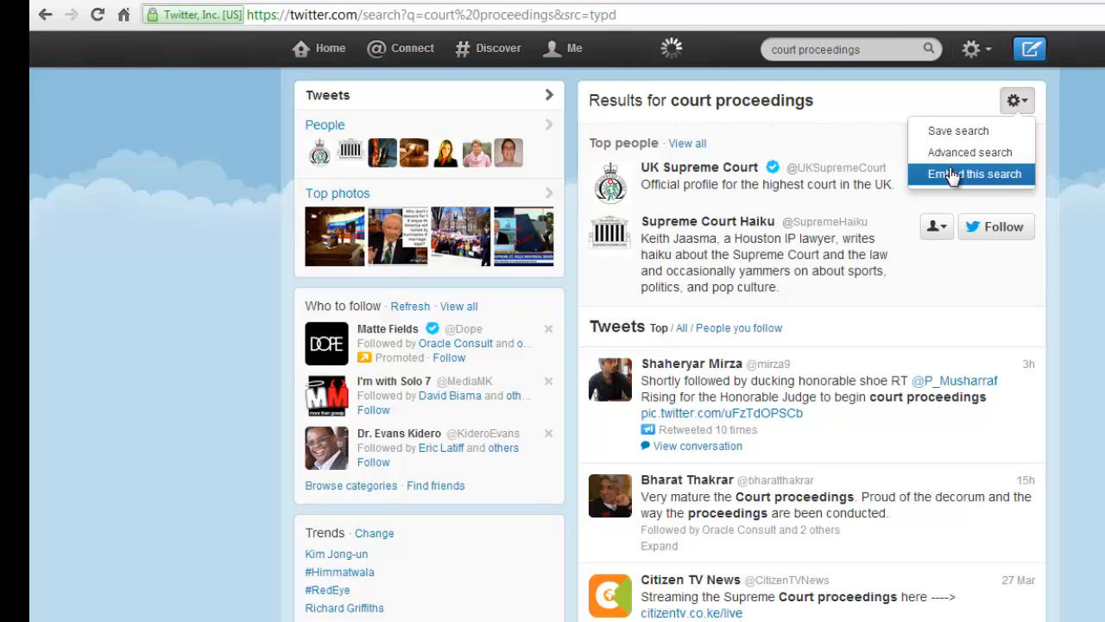
Choose "Embed this search" for the court proceedings search results.
left_click(971, 172)
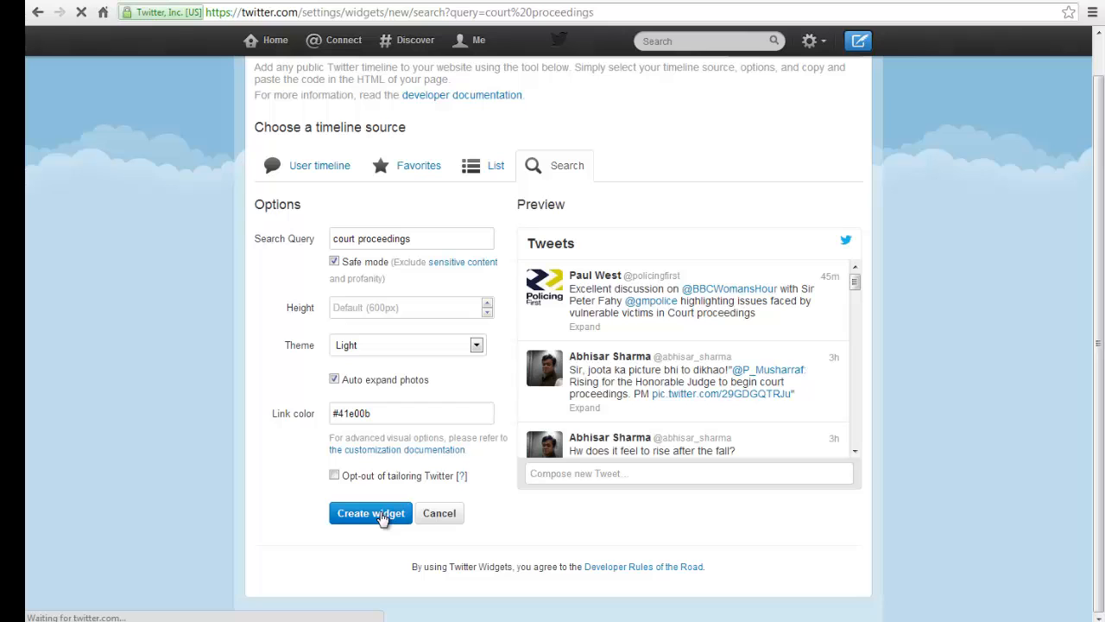
Create the search timeline widget for "court proceedings" with its default options.
left_click(369, 513)
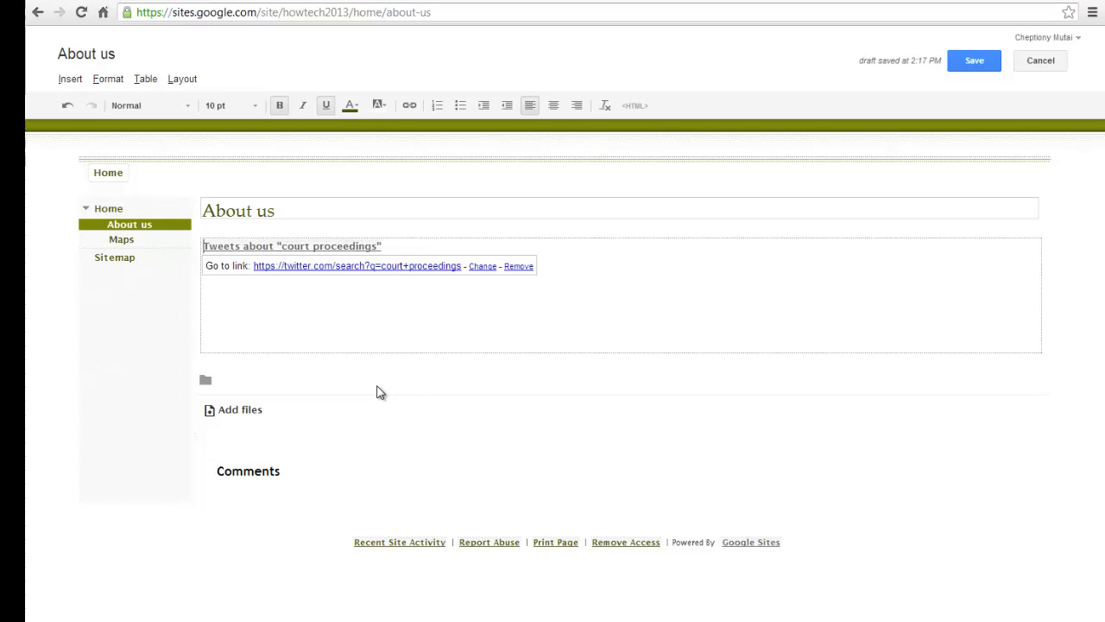